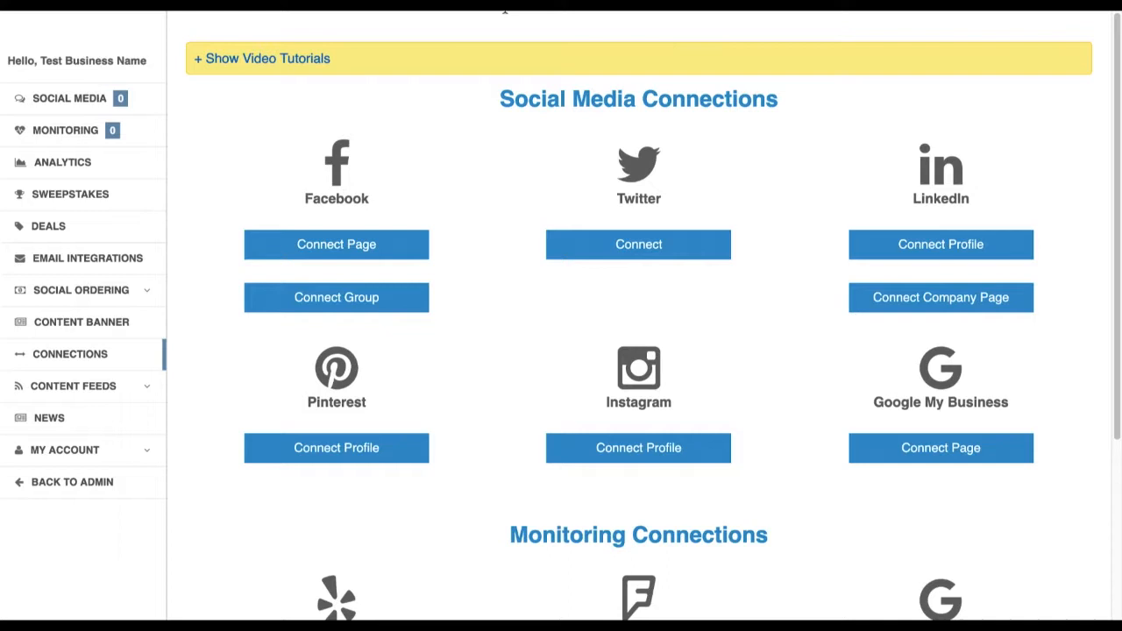
{"action": "mouse_move", "coordinate": [75, 191]}
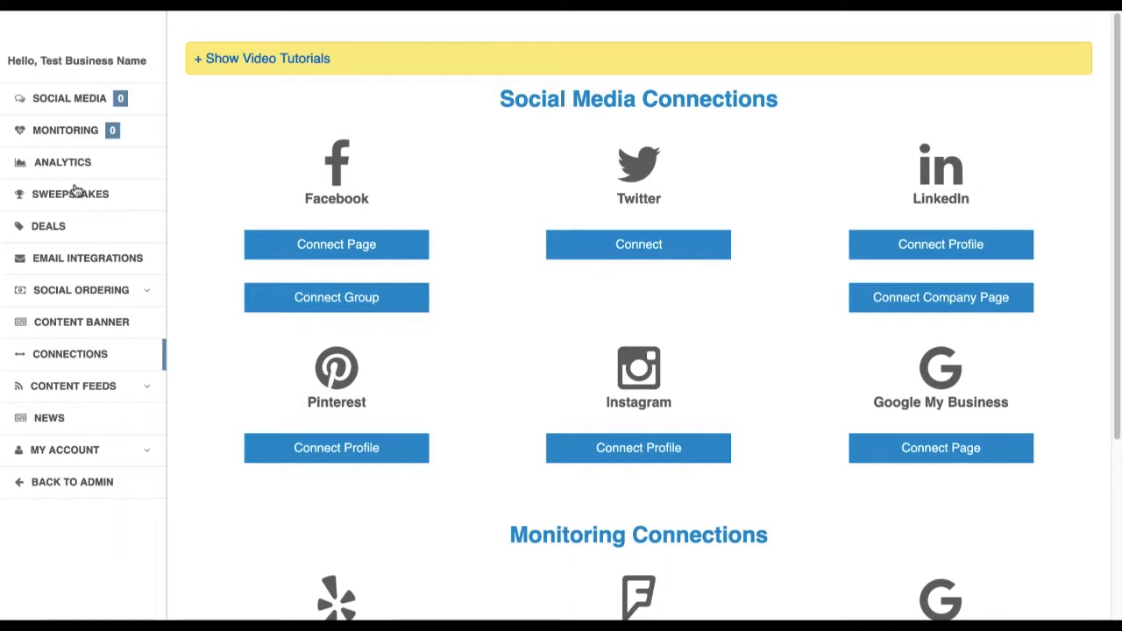
{"action": "mouse_move", "coordinate": [389, 313]}
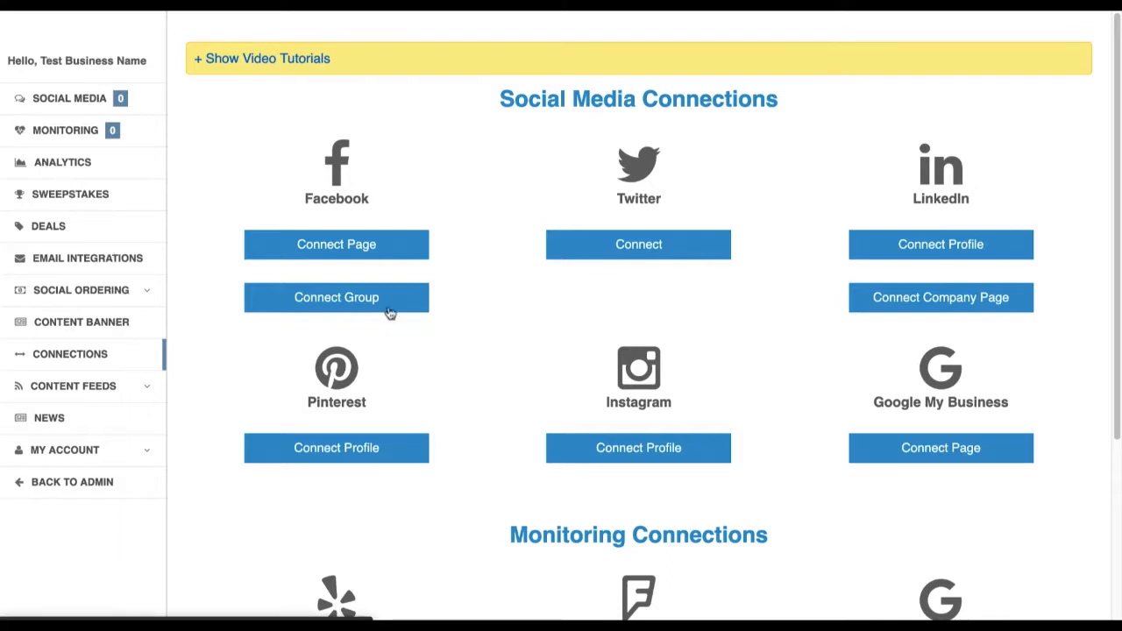
{"action": "mouse_move", "coordinate": [640, 461]}
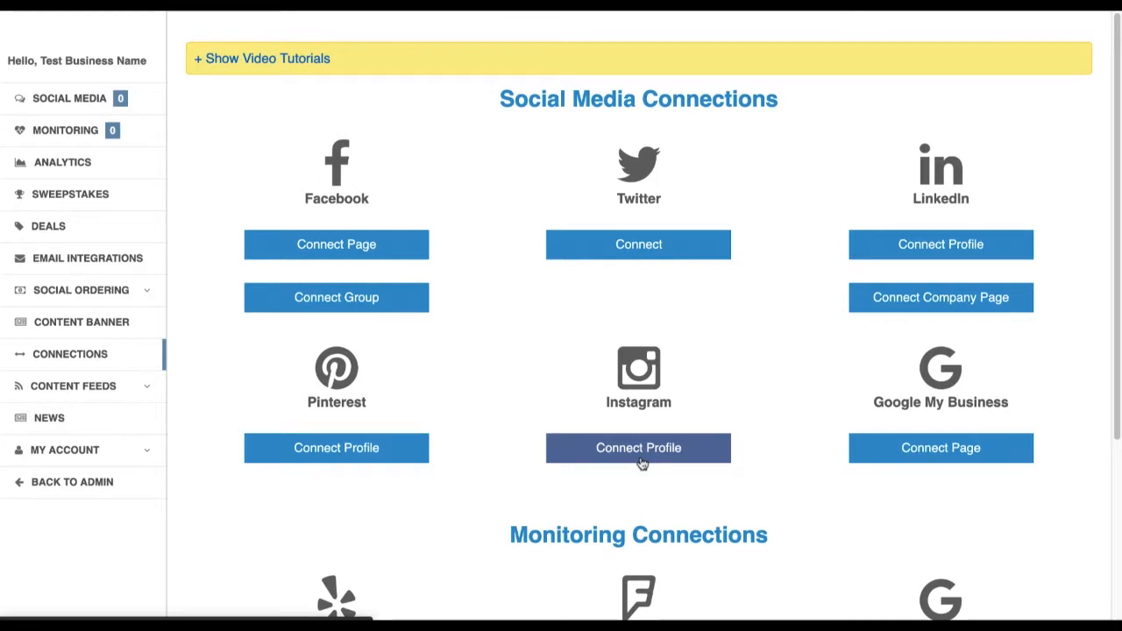
Start connecting an Instagram profile from the Connections page
{"action": "left_click", "coordinate": [638, 448]}
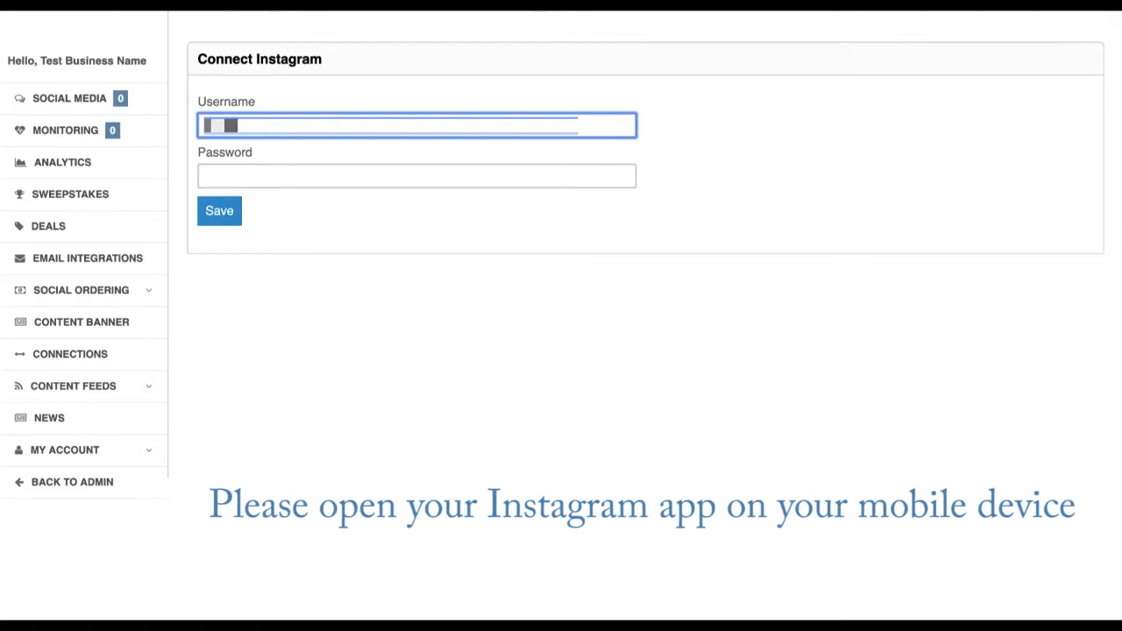
Enter the Instagram account password and submit the login for verification
{"action": "left_click", "coordinate": [417, 176]}
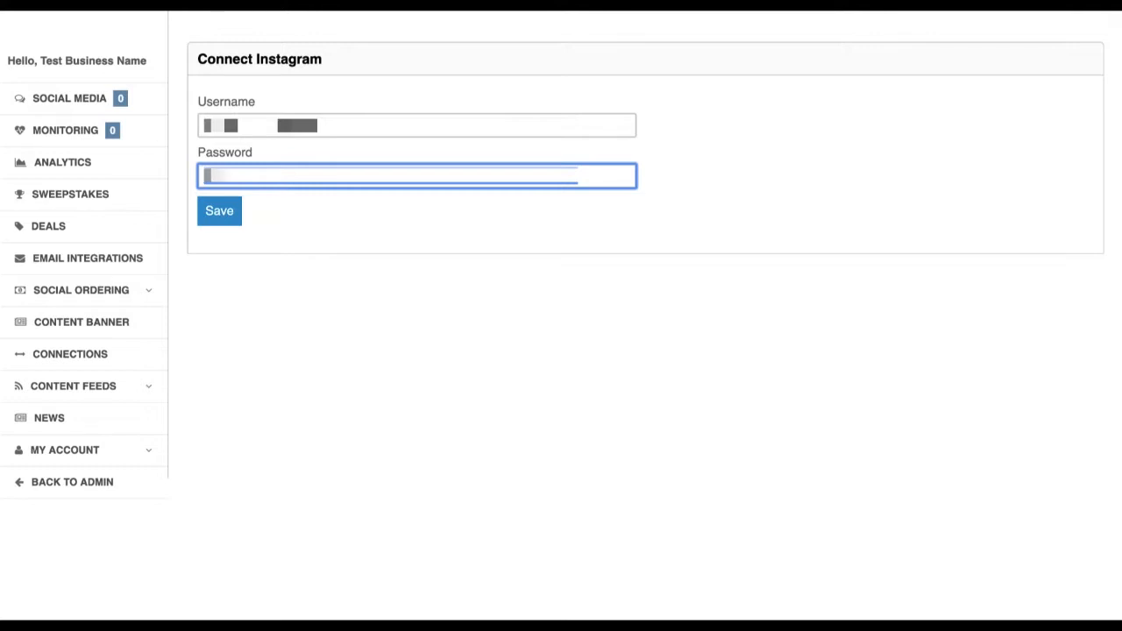
{"action": "type", "text": "••••"}
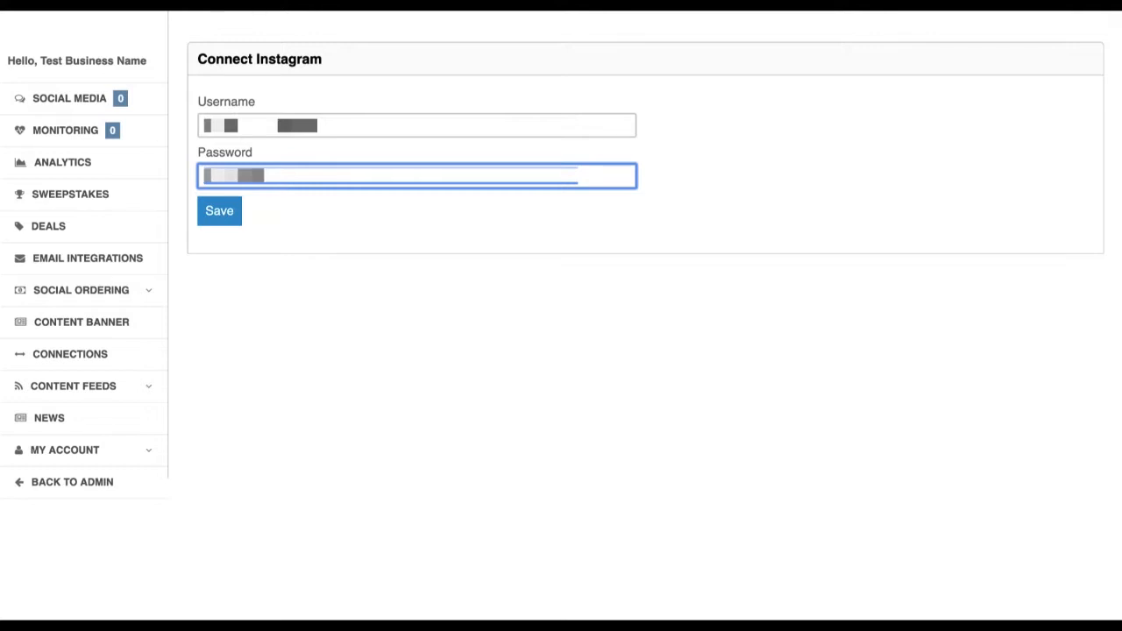
{"action": "left_click", "coordinate": [219, 211]}
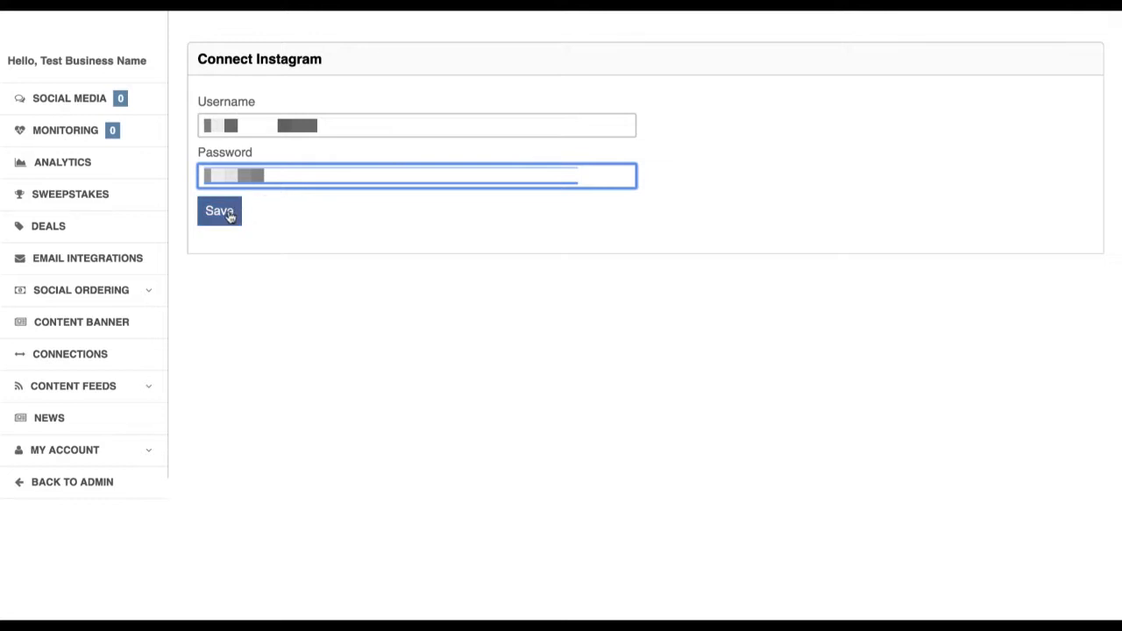
{"action": "left_click", "coordinate": [219, 210]}
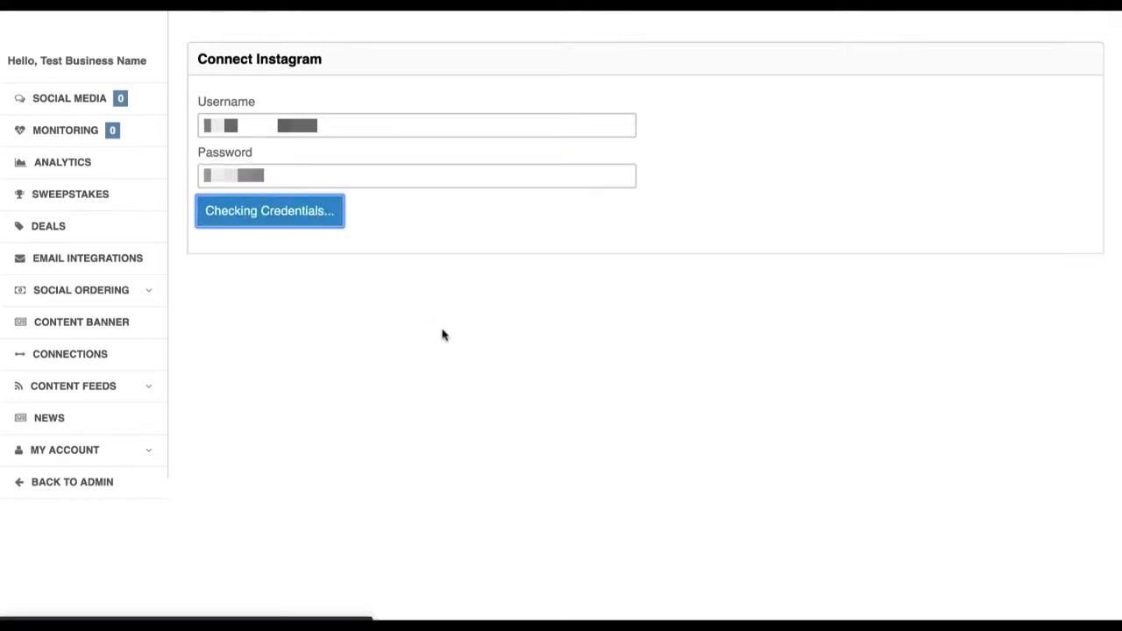
{"action": "mouse_move", "coordinate": [440, 328]}
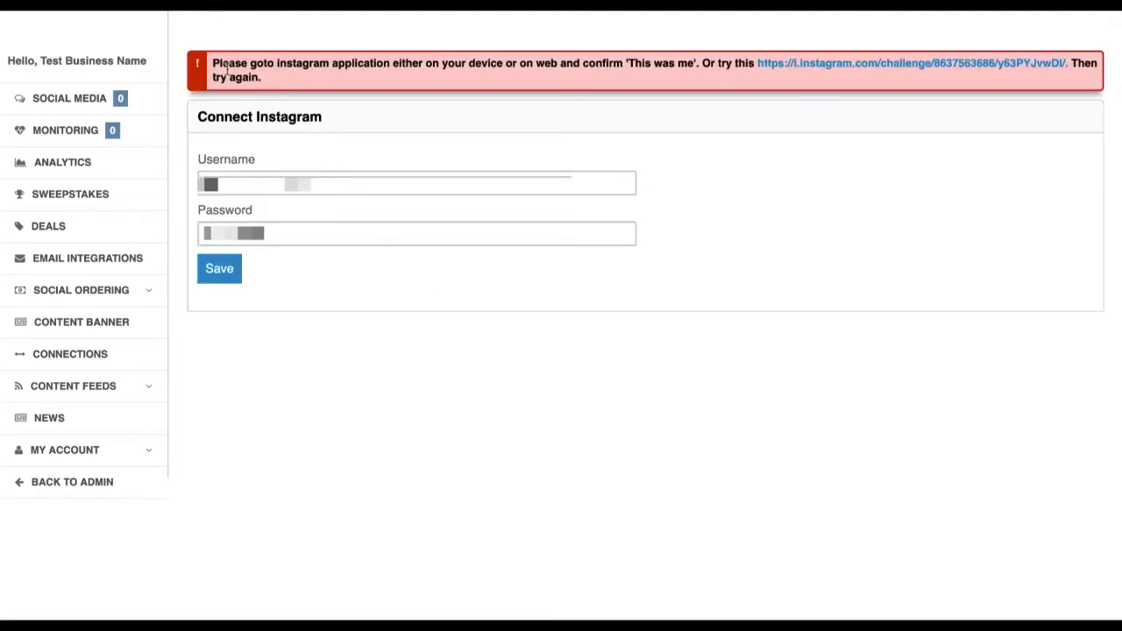
{"action": "mouse_move", "coordinate": [892, 78]}
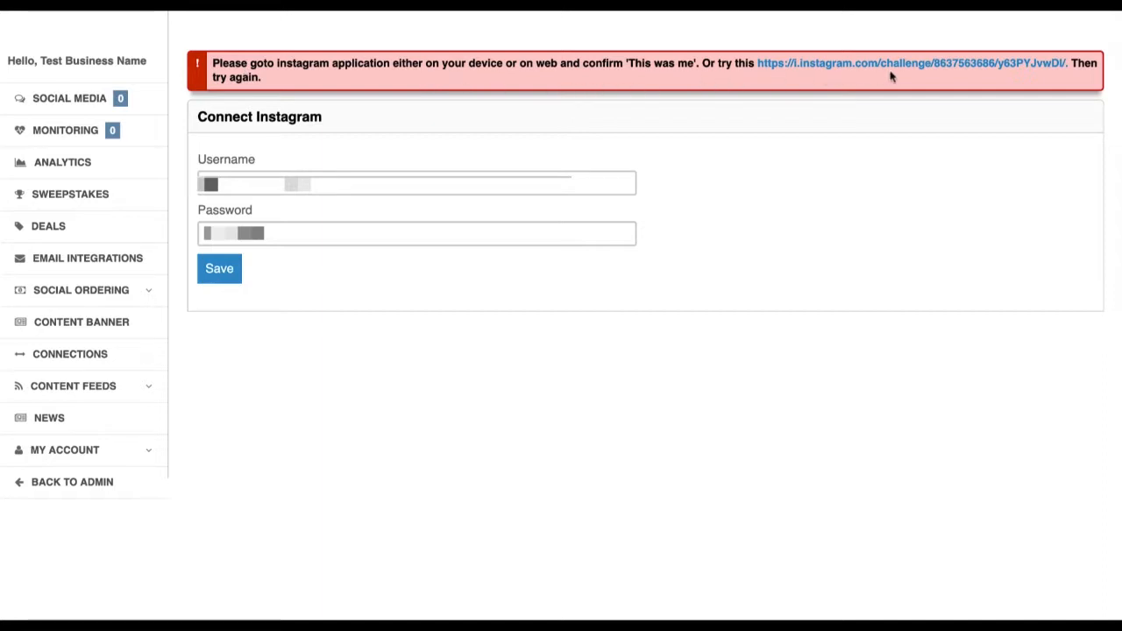
{"action": "mouse_move", "coordinate": [857, 90]}
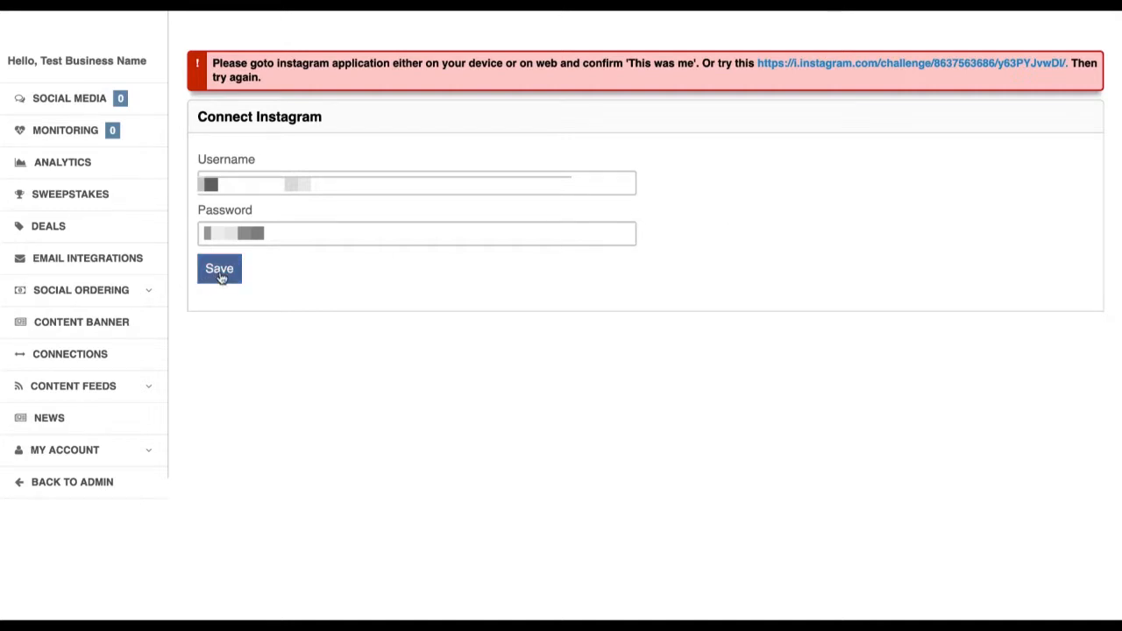
Resubmit the Connect Instagram form after confirming the login in Instagram
{"action": "left_click", "coordinate": [219, 268]}
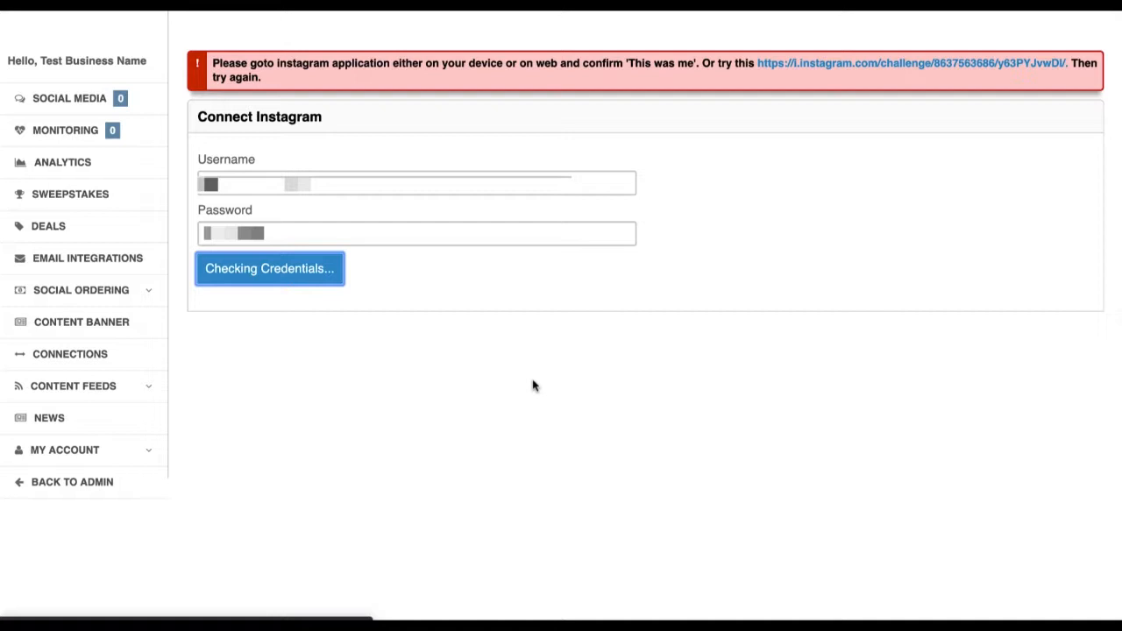
{"action": "mouse_move", "coordinate": [379, 288]}
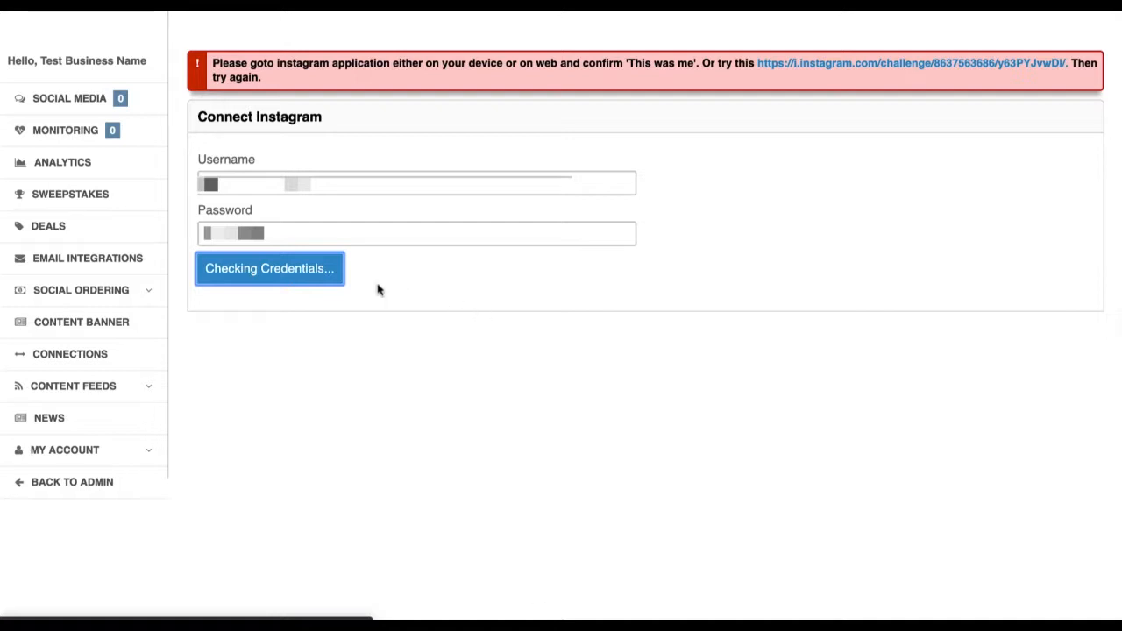
{"action": "mouse_move", "coordinate": [365, 272]}
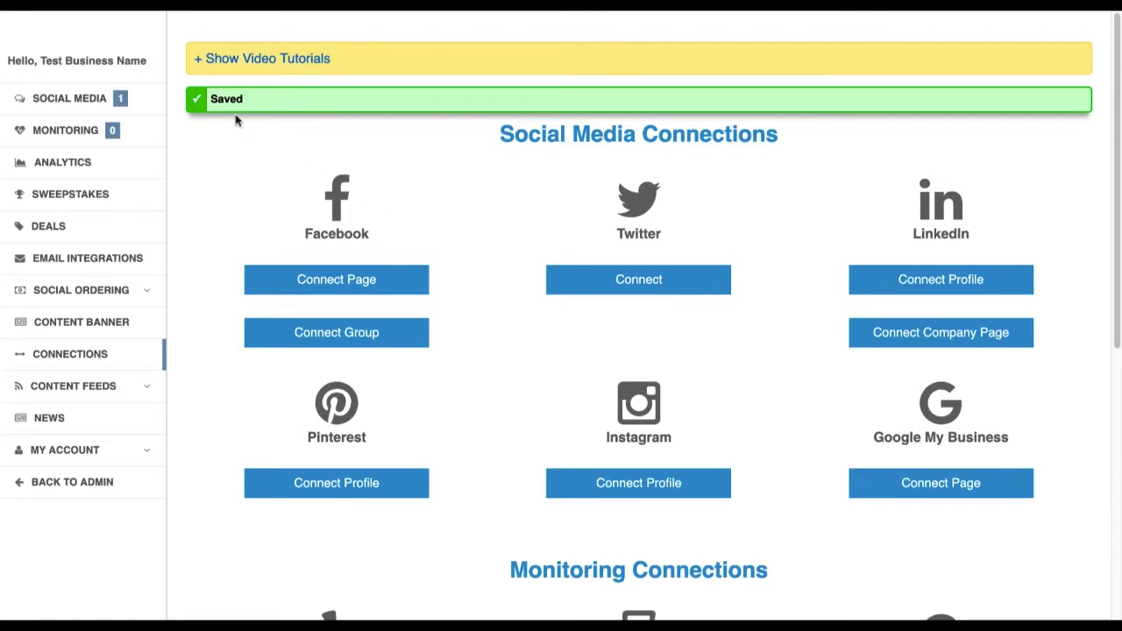
{"action": "mouse_move", "coordinate": [220, 157]}
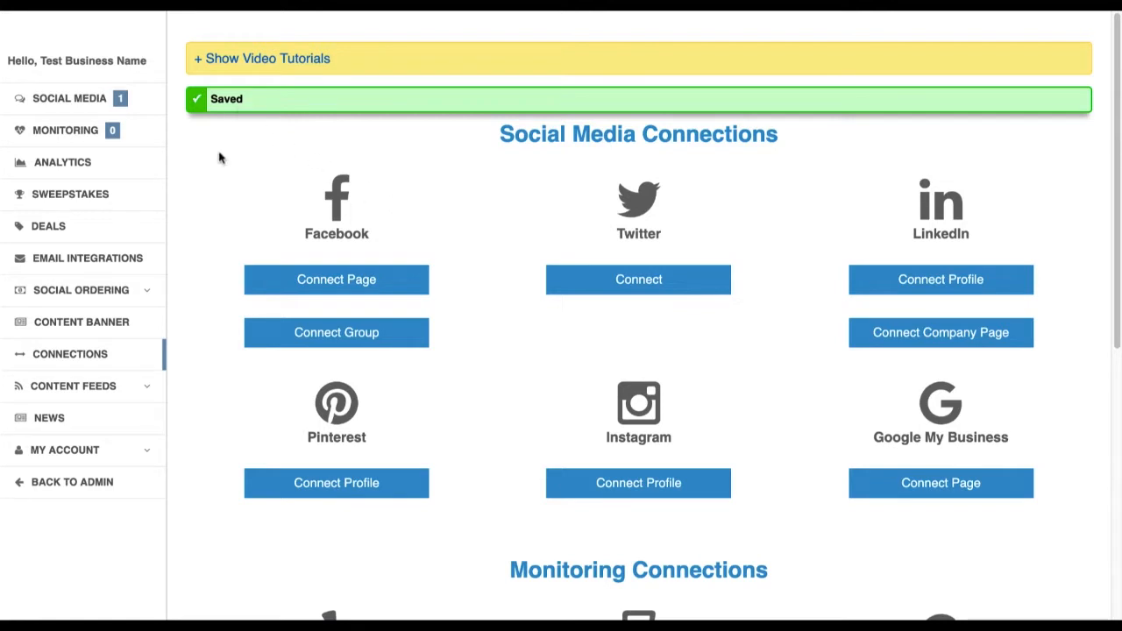
{"action": "mouse_move", "coordinate": [222, 178]}
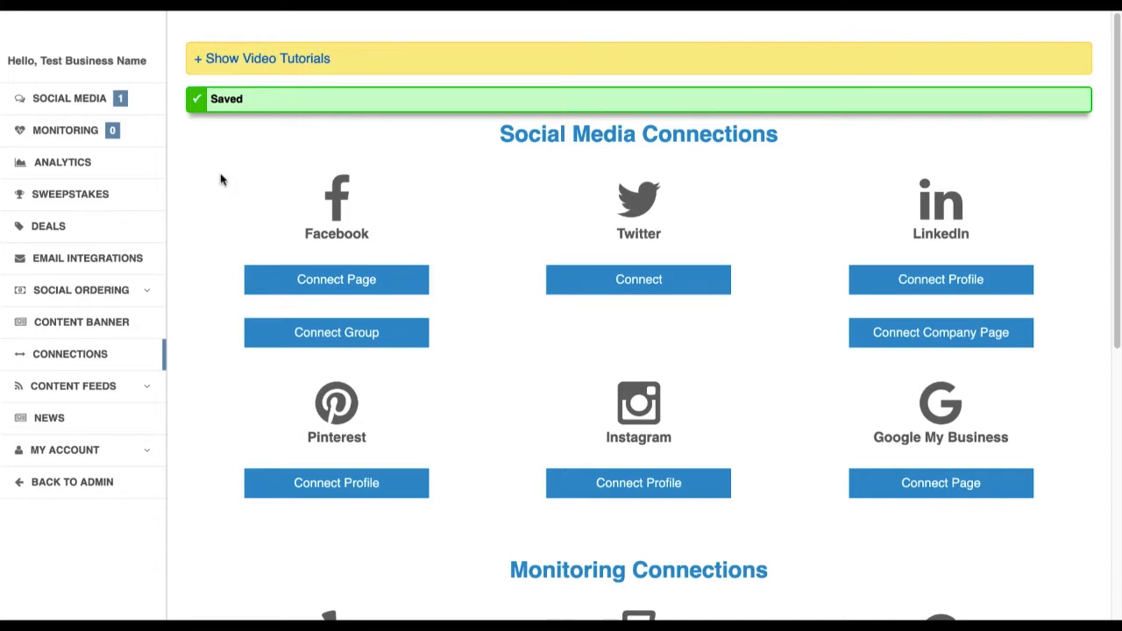
{"action": "mouse_move", "coordinate": [230, 176]}
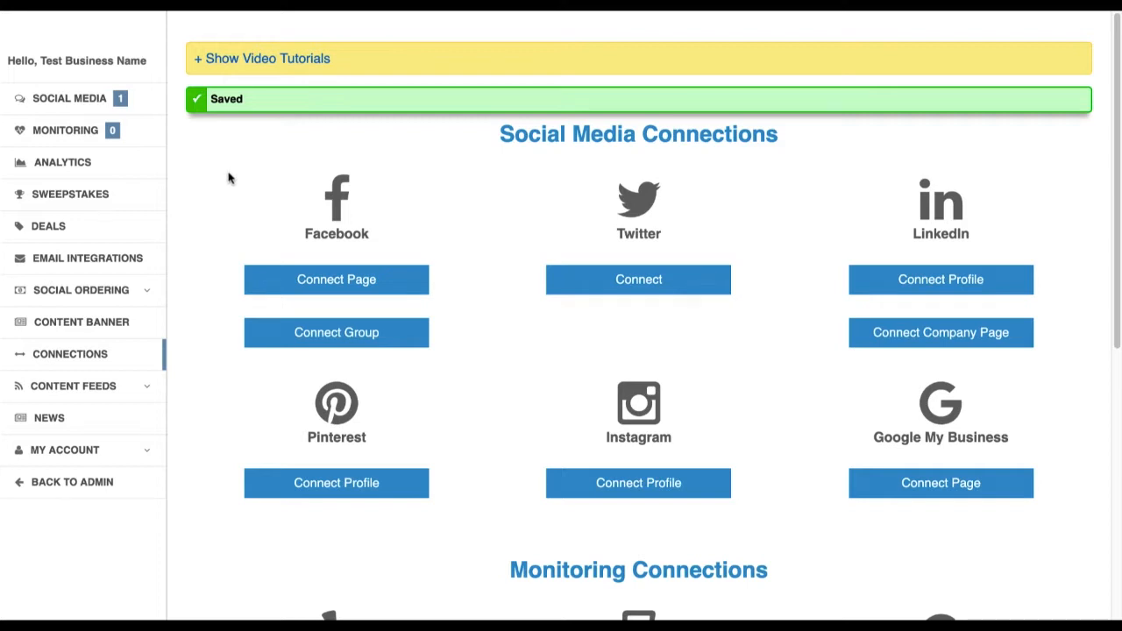
{"action": "mouse_move", "coordinate": [213, 161]}
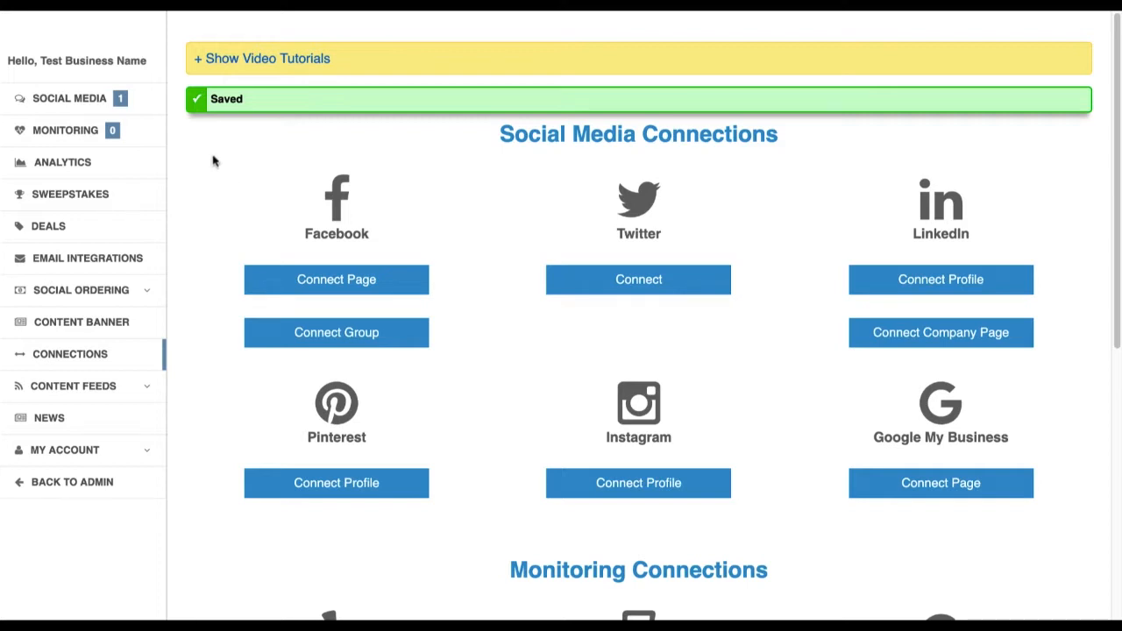
{"action": "mouse_move", "coordinate": [152, 102]}
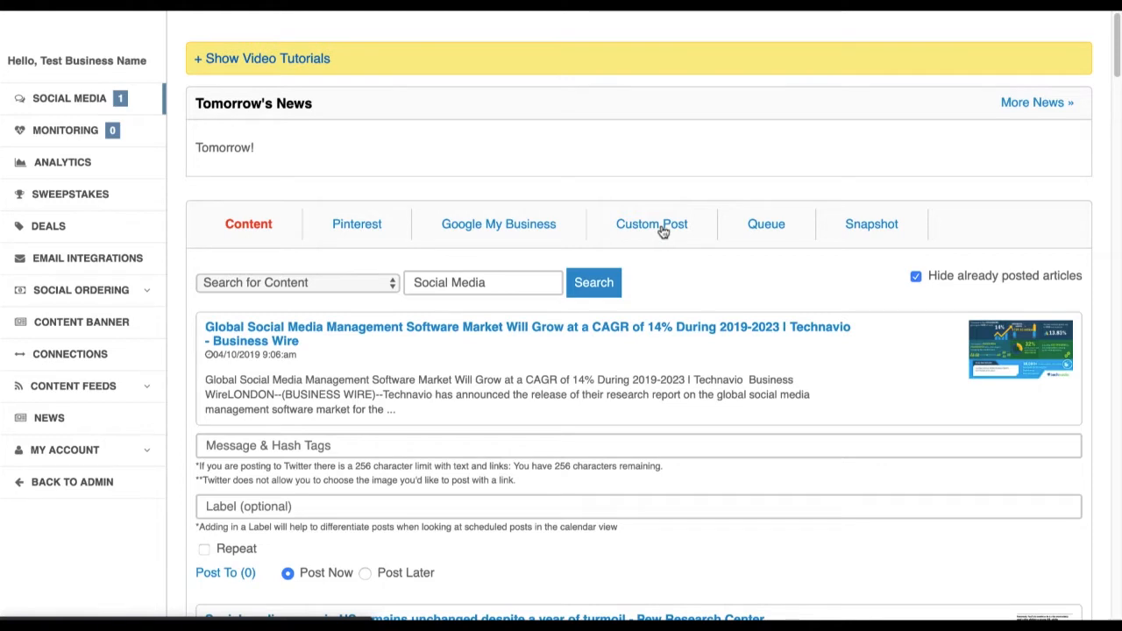
Create a custom Image post with the message 'Text #hashtag'
{"action": "left_click", "coordinate": [651, 224]}
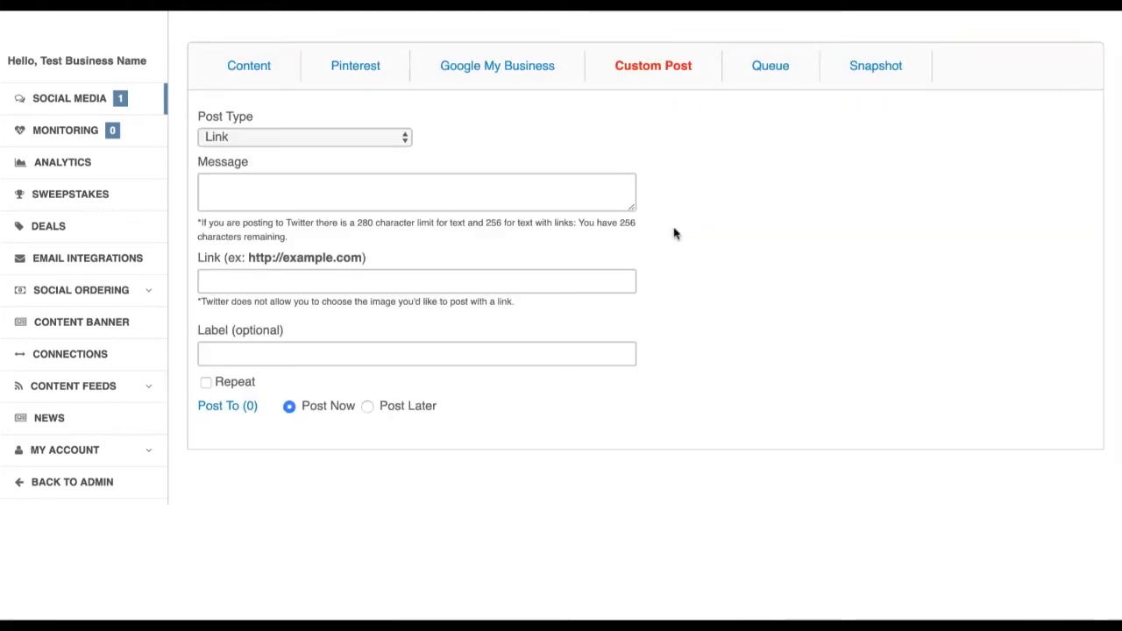
{"action": "mouse_move", "coordinate": [313, 143]}
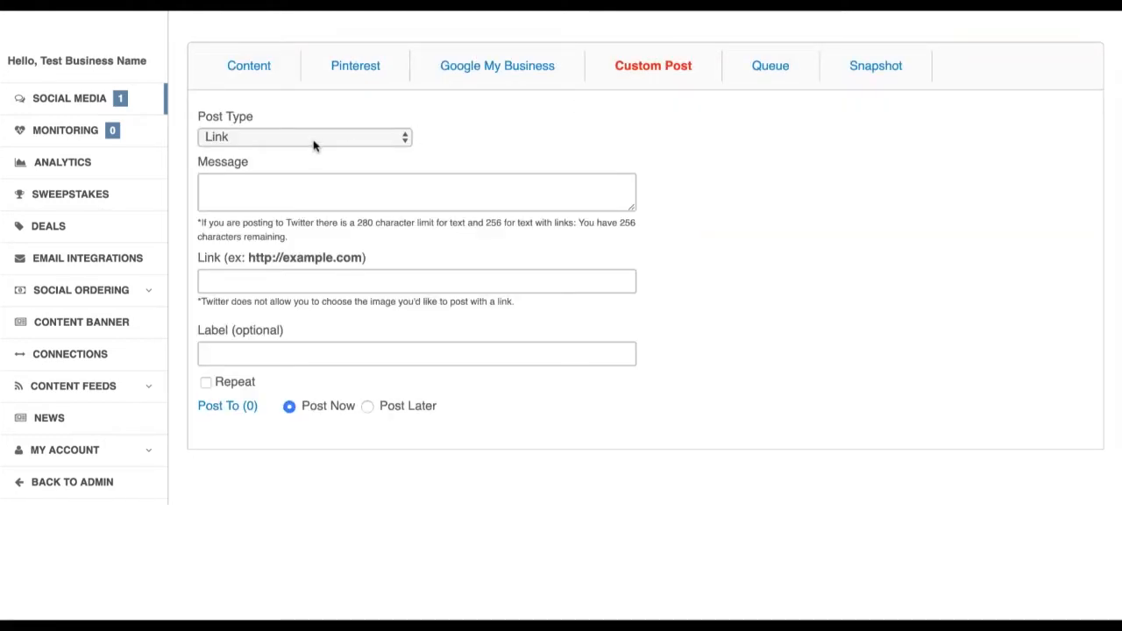
{"action": "left_click", "coordinate": [302, 137]}
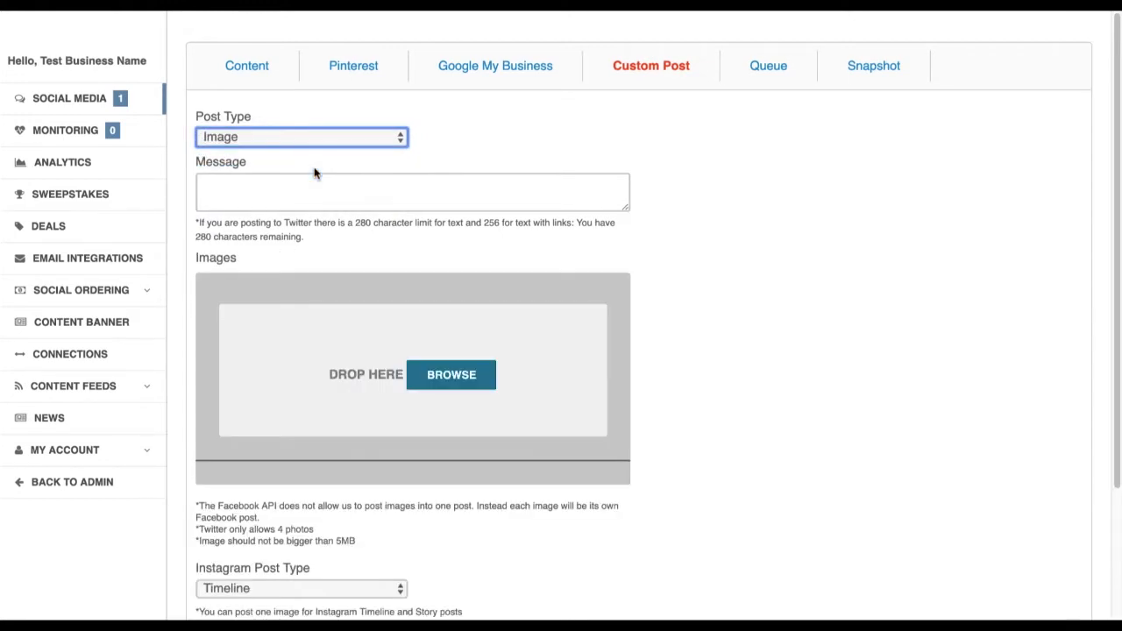
{"action": "left_click", "coordinate": [412, 191]}
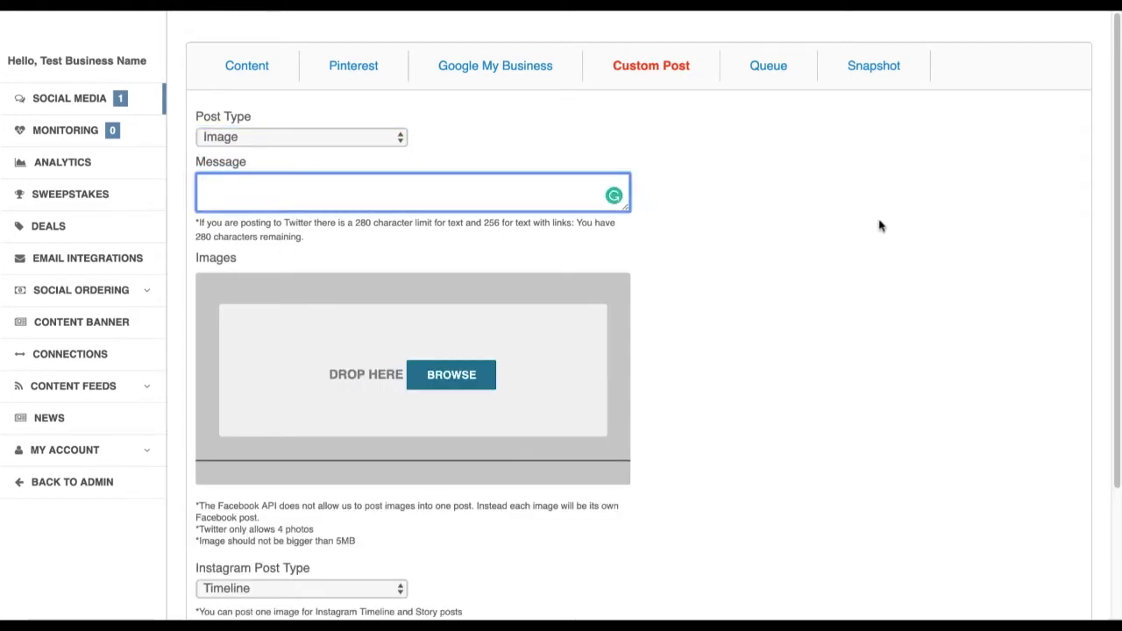
{"action": "type", "text": "Text"}
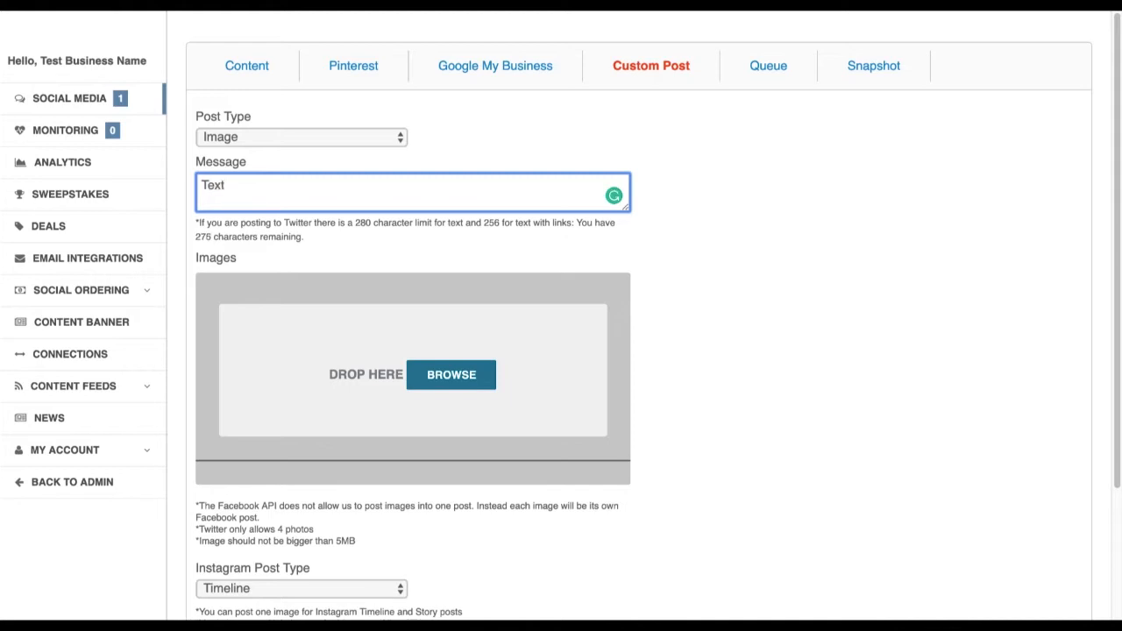
{"action": "type", "text": "#hashtag"}
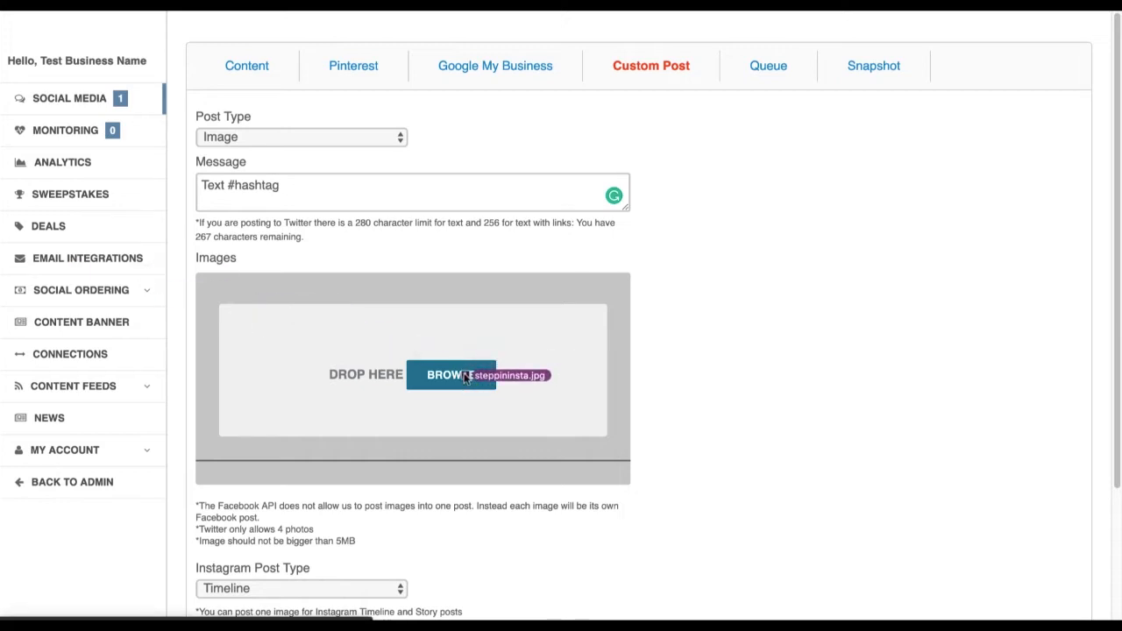
Upload steppininsta.jpg and keep the Instagram post type on Timeline
{"action": "left_click", "coordinate": [450, 375]}
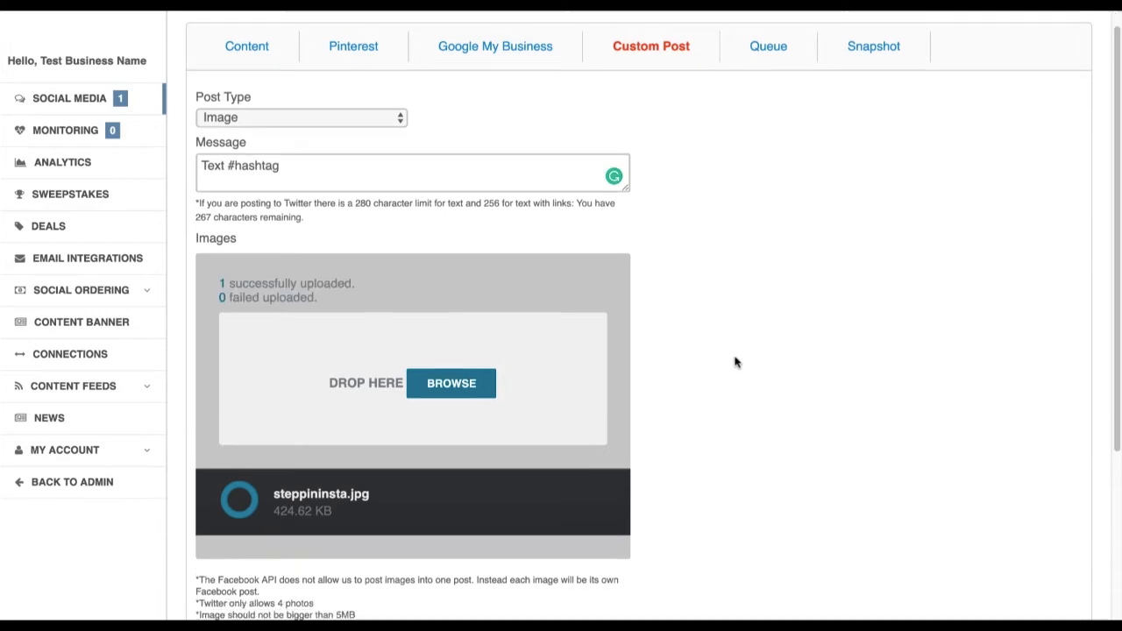
{"action": "scroll", "scroll_direction": "down", "scroll_amount": 3}
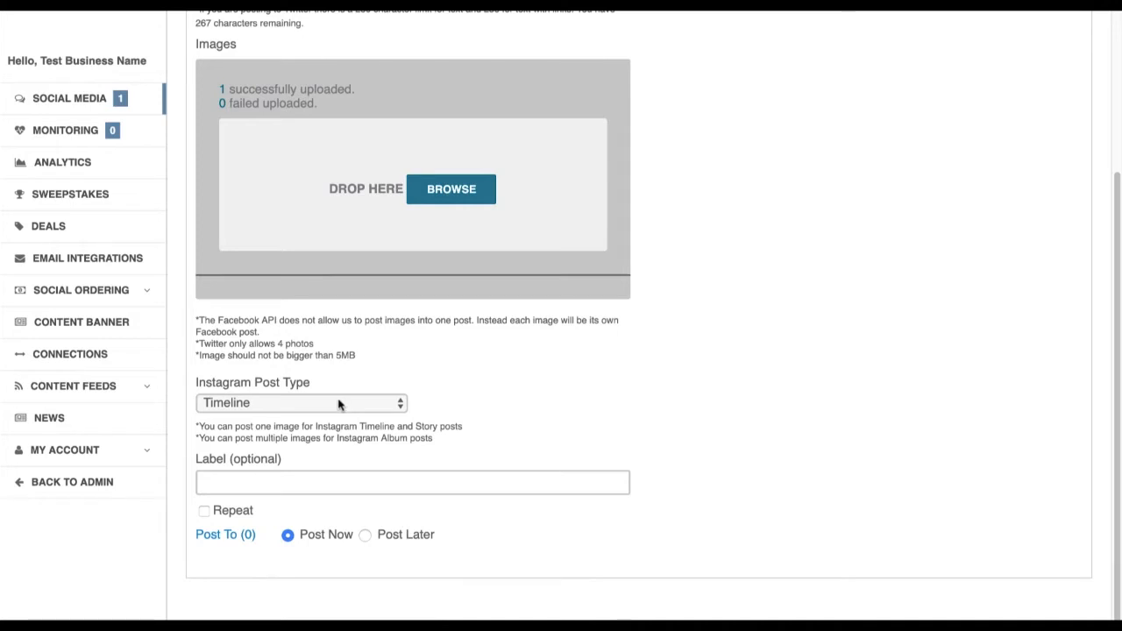
{"action": "left_click", "coordinate": [301, 403]}
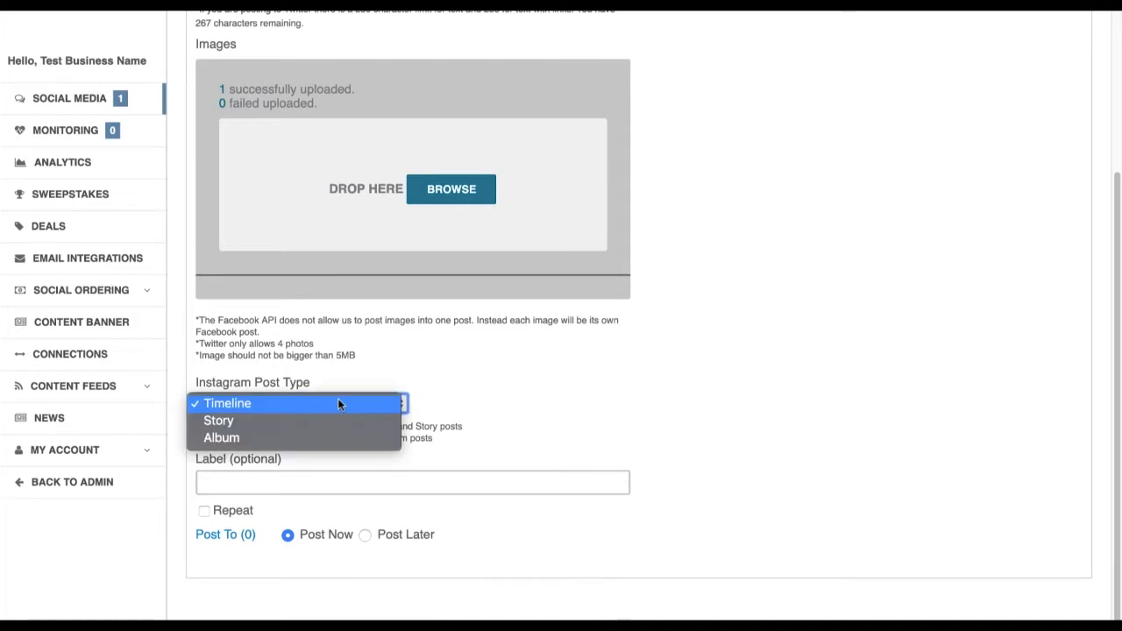
{"action": "mouse_move", "coordinate": [349, 420]}
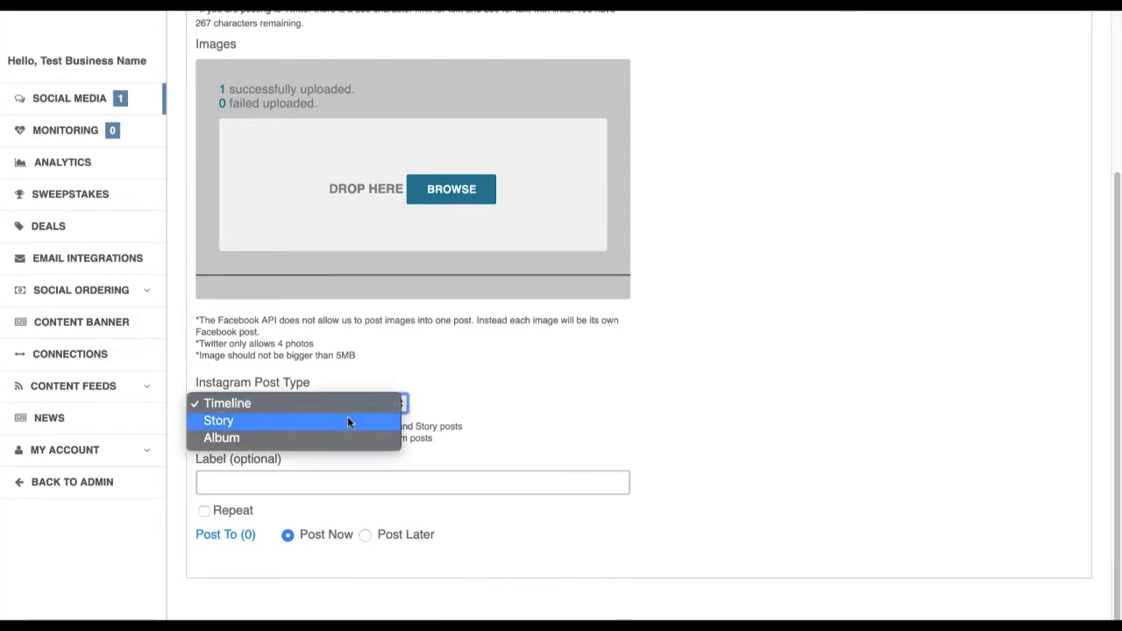
{"action": "mouse_move", "coordinate": [355, 438]}
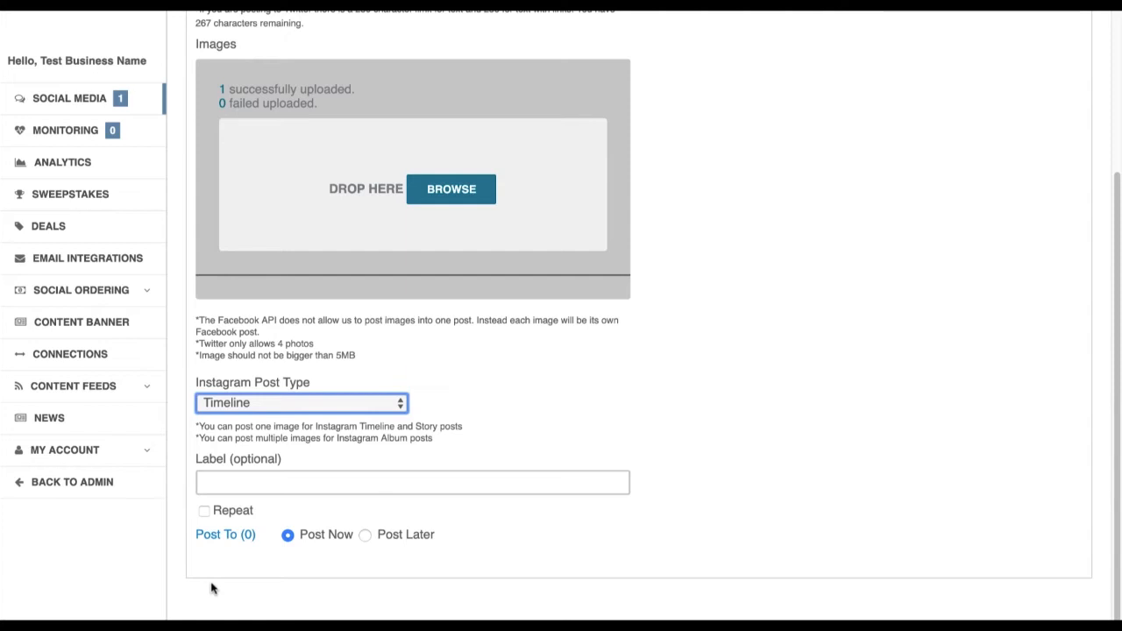
{"action": "mouse_move", "coordinate": [211, 542]}
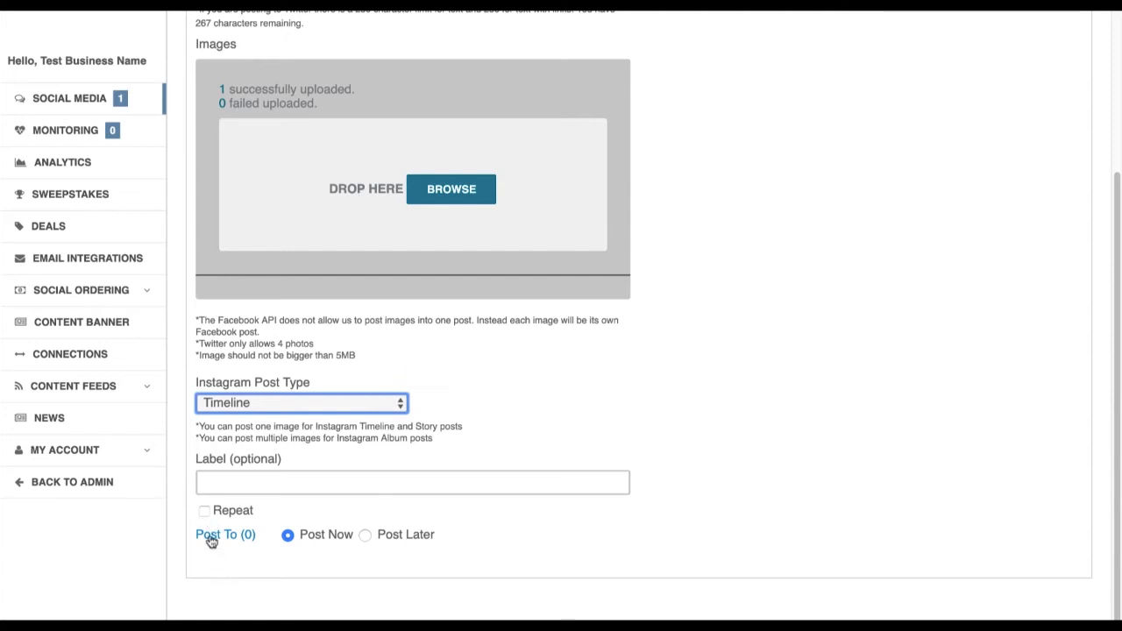
Post to the connected Instagram account and choose Post Later
{"action": "left_click", "coordinate": [224, 535]}
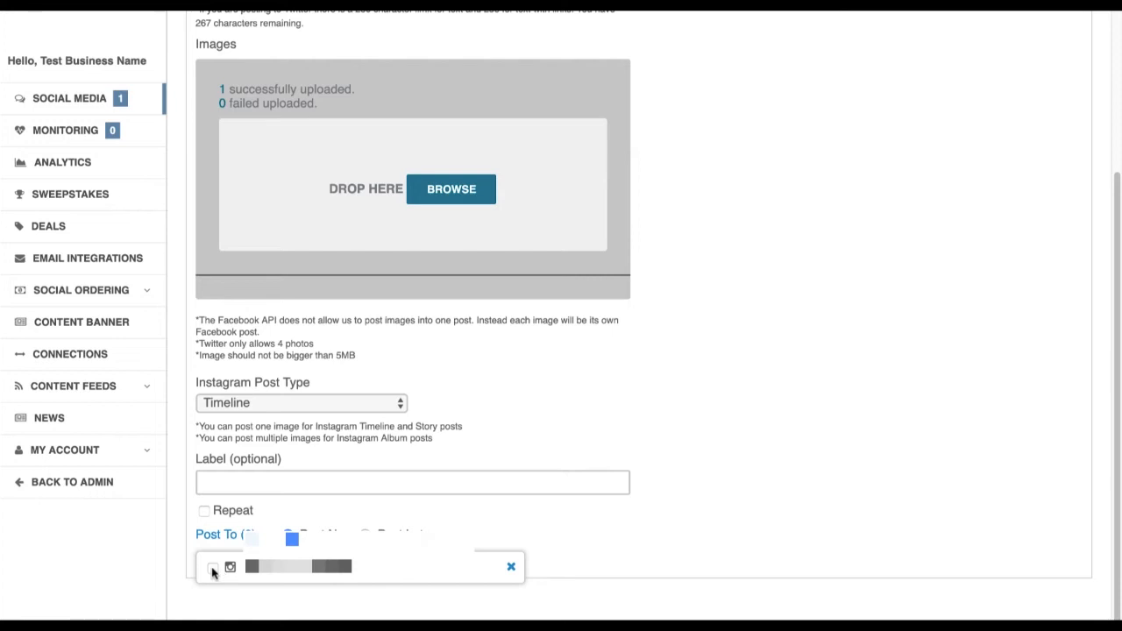
{"action": "left_click", "coordinate": [213, 567]}
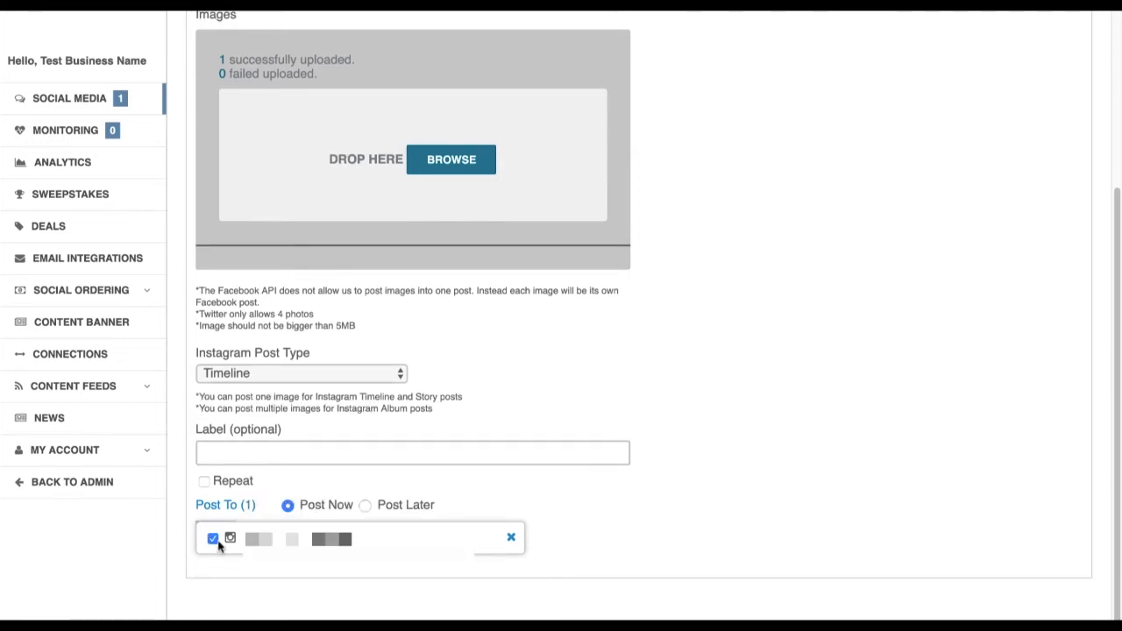
{"action": "mouse_move", "coordinate": [496, 550]}
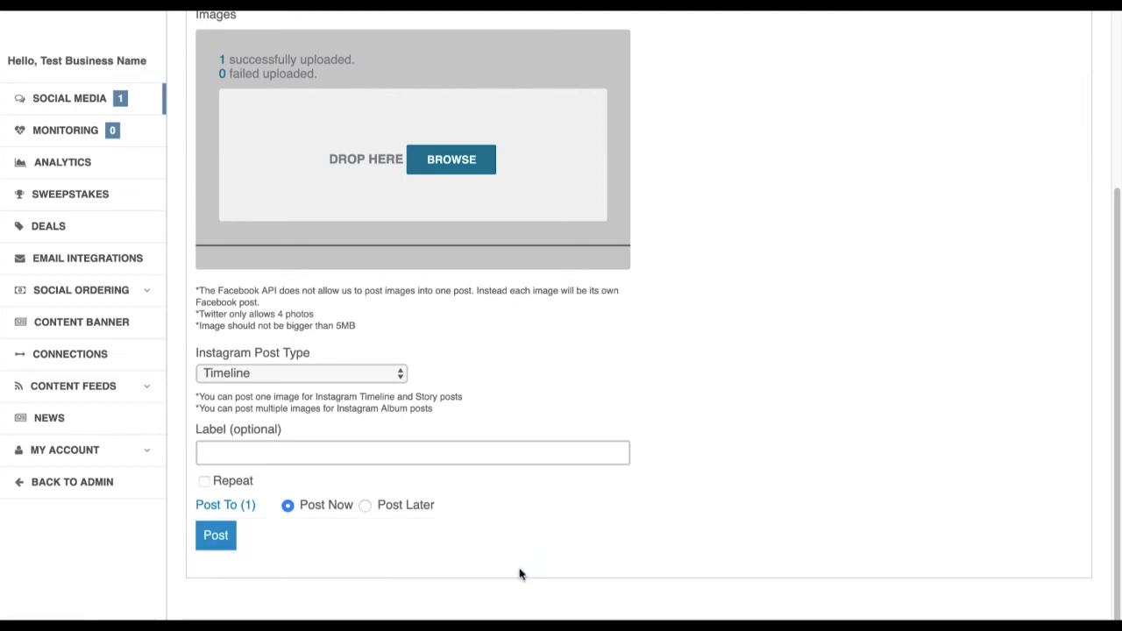
{"action": "mouse_move", "coordinate": [365, 505]}
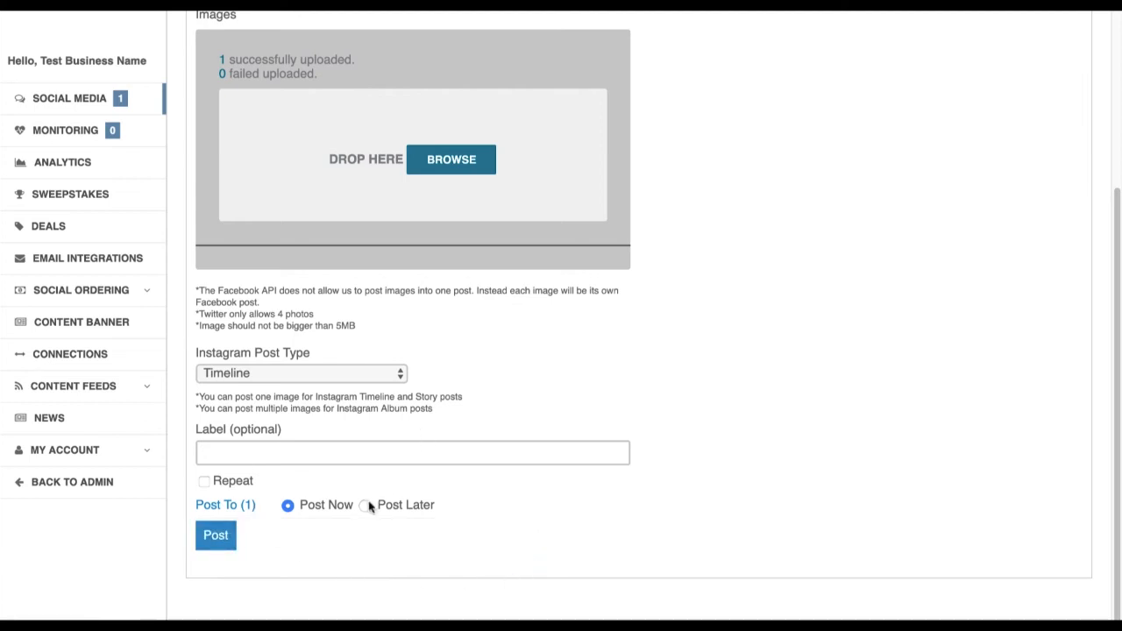
{"action": "left_click", "coordinate": [370, 505]}
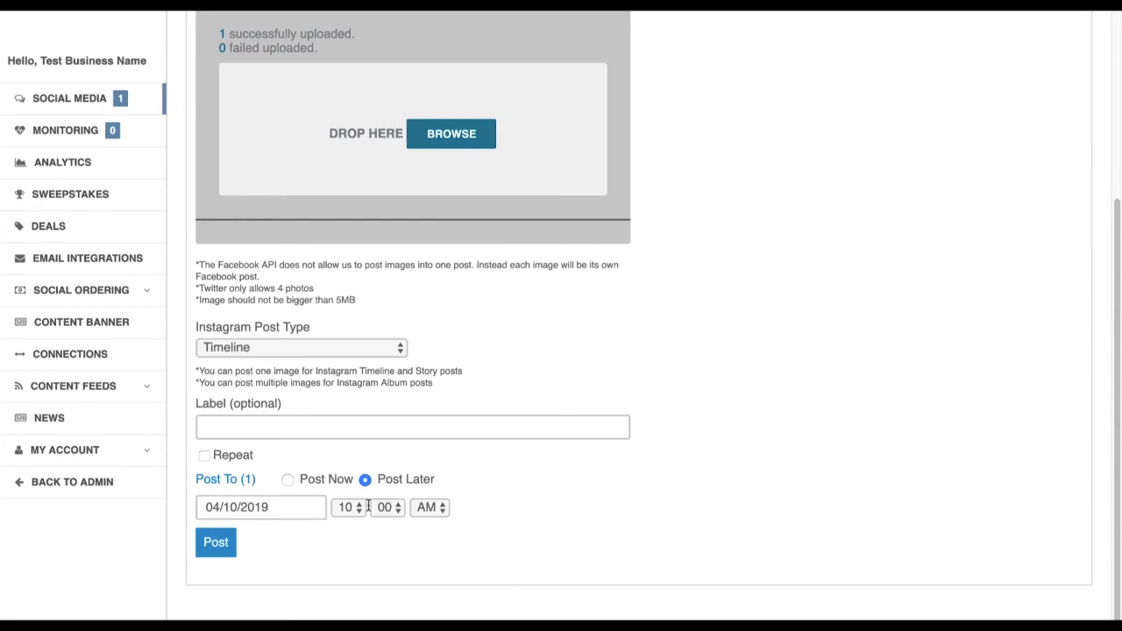